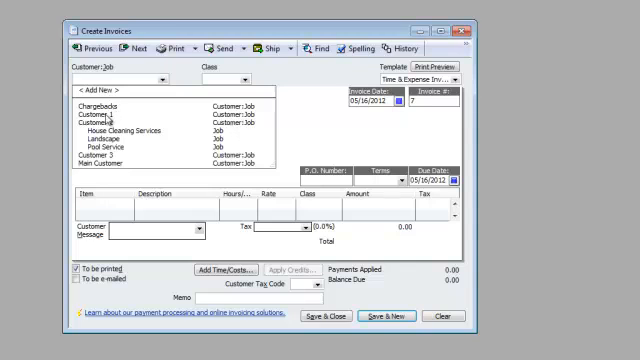
Select Customer 1 on the invoice and add Product 5 as the line item.
click(108, 110)
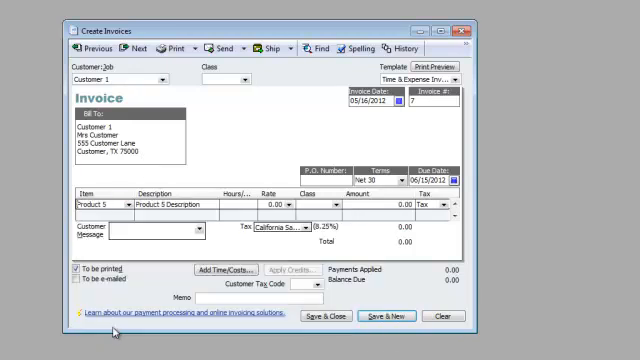
click(268, 203)
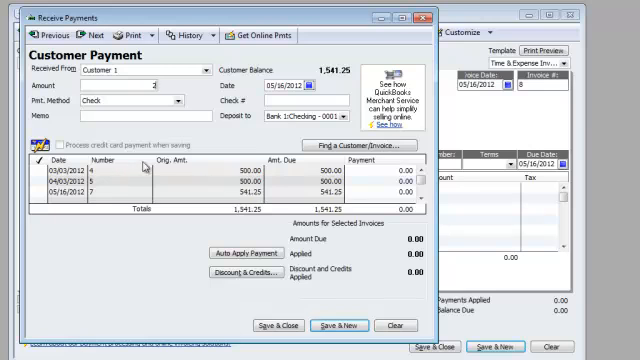
Enter a 250.00 credit-card payment with reference 0505050 and save it.
text(250.00)
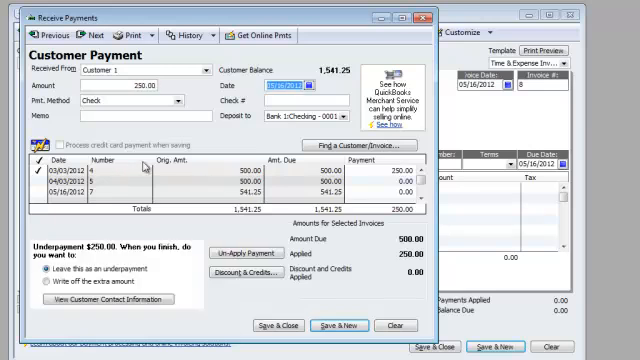
click(181, 99)
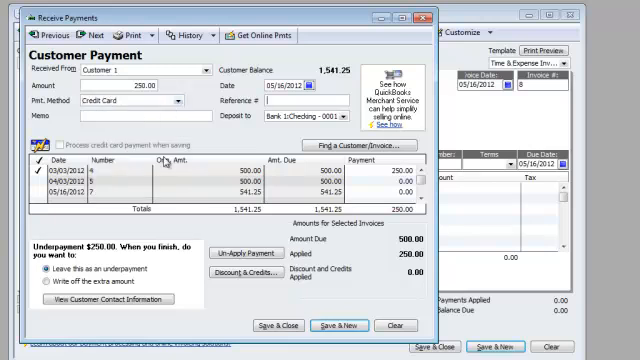
text(0505050500)
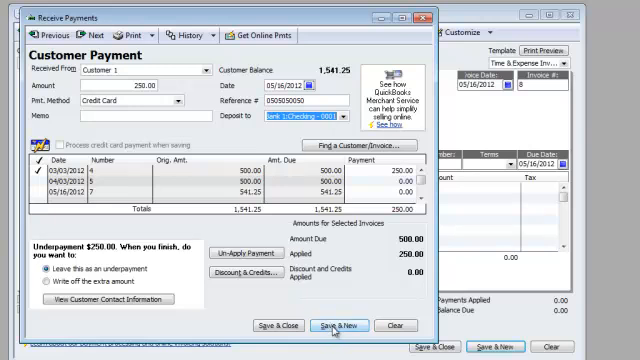
click(350, 321)
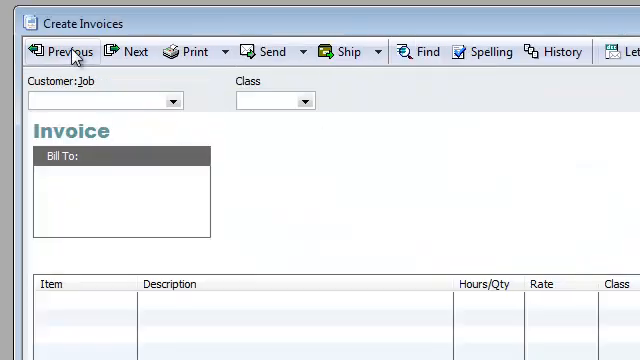
Go back to invoice 4 dated 03/03/2012.
click(62, 51)
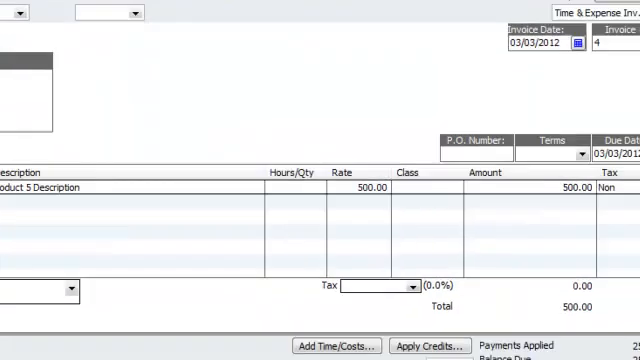